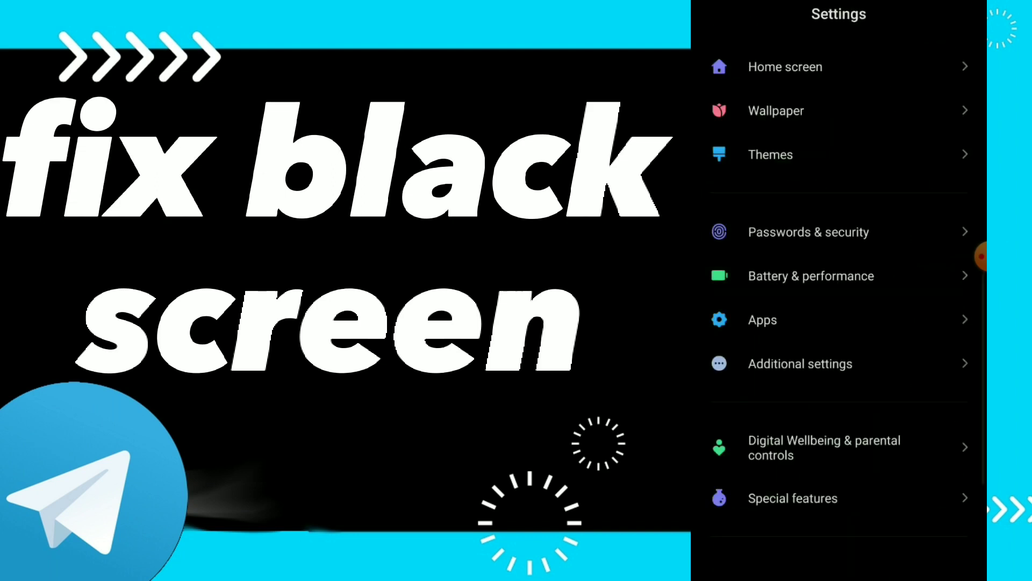
# Reach Telegram's app info page through Apps > Manage apps in the installed-app list.
pyautogui.click(761, 319)
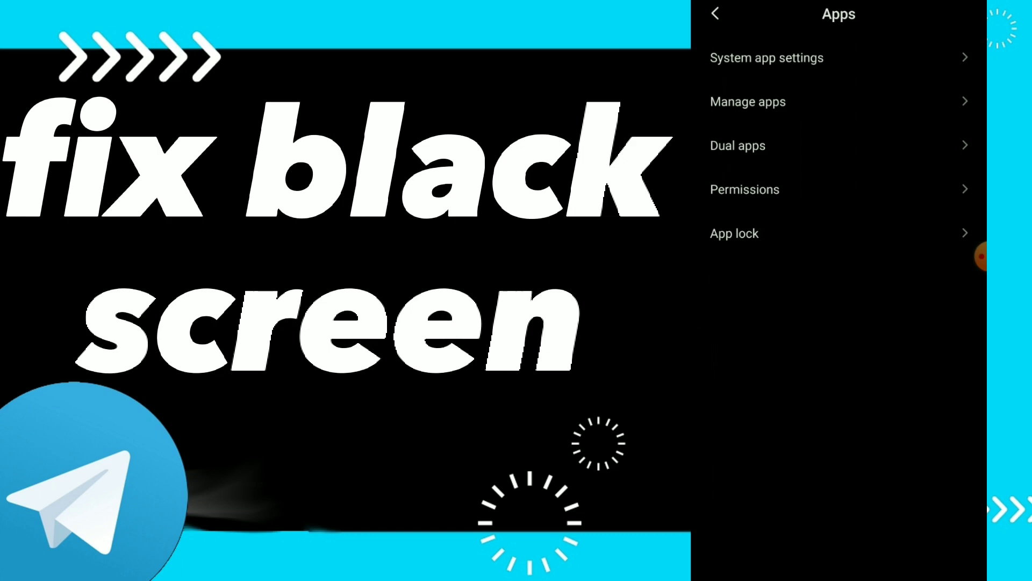
pyautogui.click(747, 101)
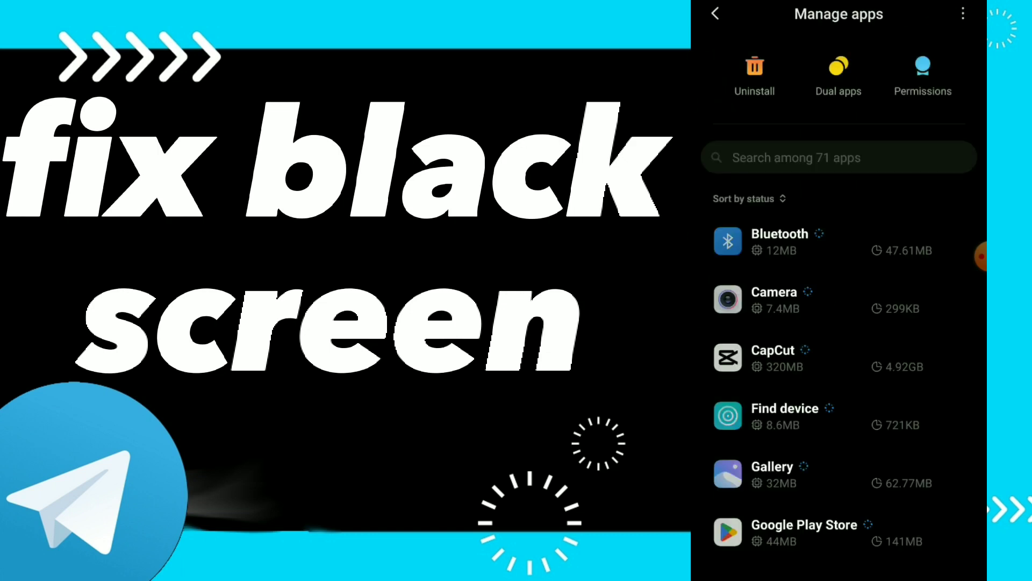
pyautogui.scroll(-3)
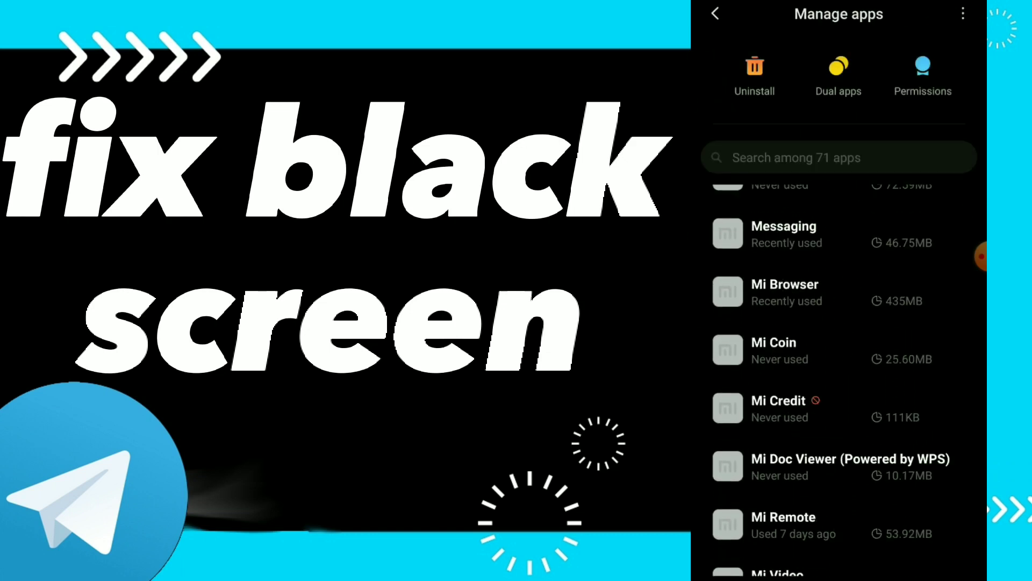
pyautogui.scroll(-3)
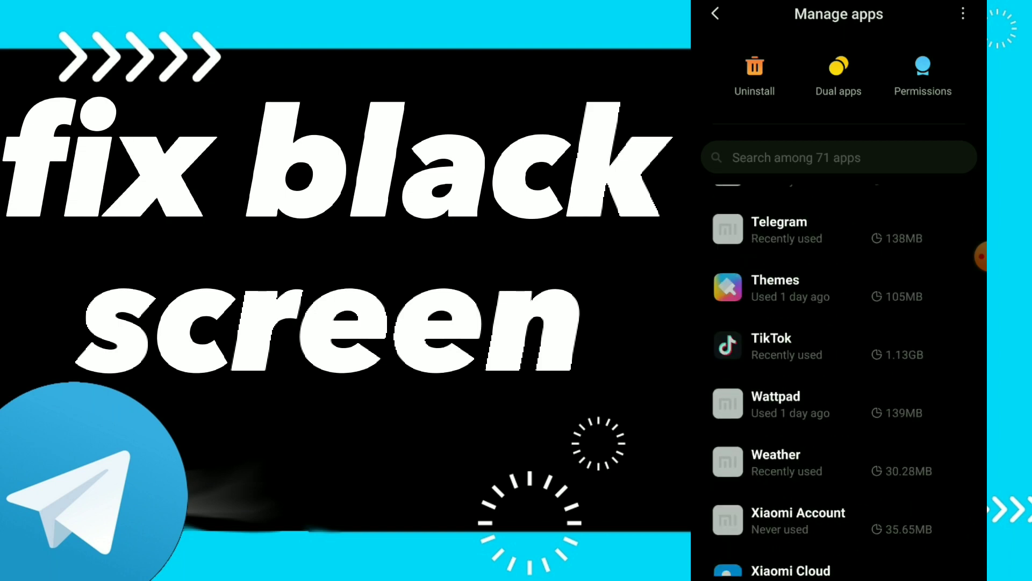
pyautogui.click(779, 230)
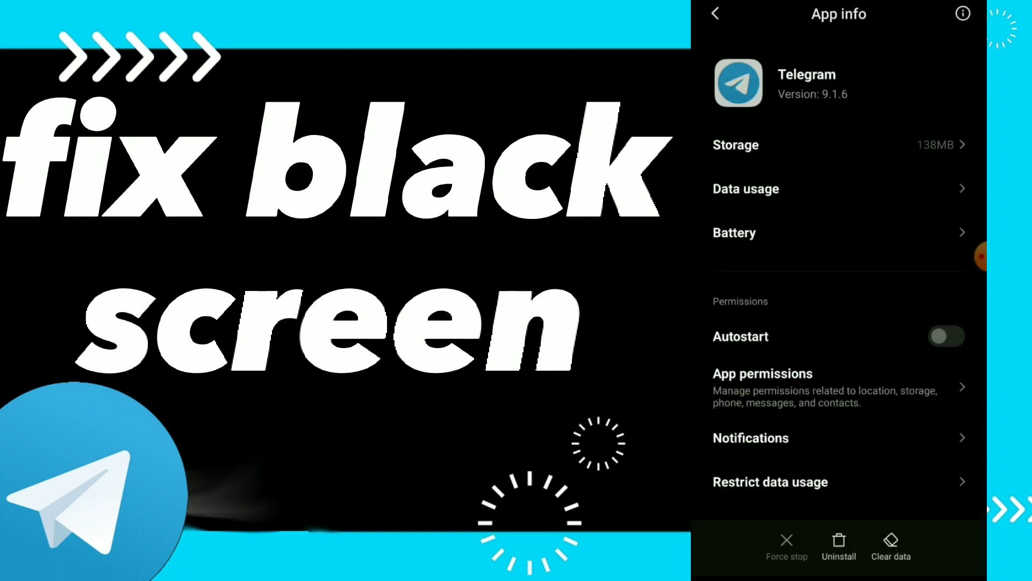
# Clear Telegram's cache and confirm the clear-cache dialog with OK.
pyautogui.click(891, 546)
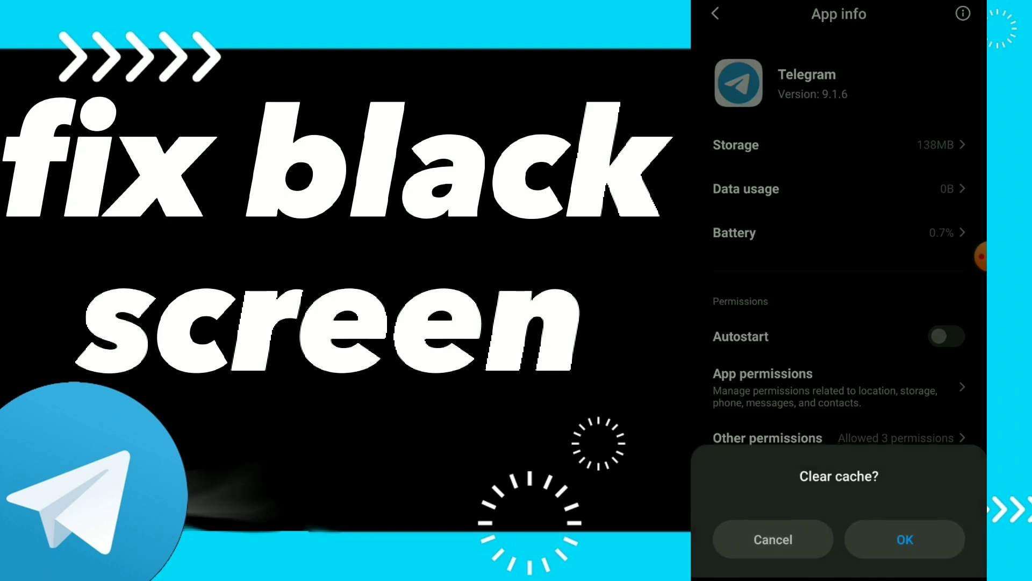
pyautogui.click(905, 539)
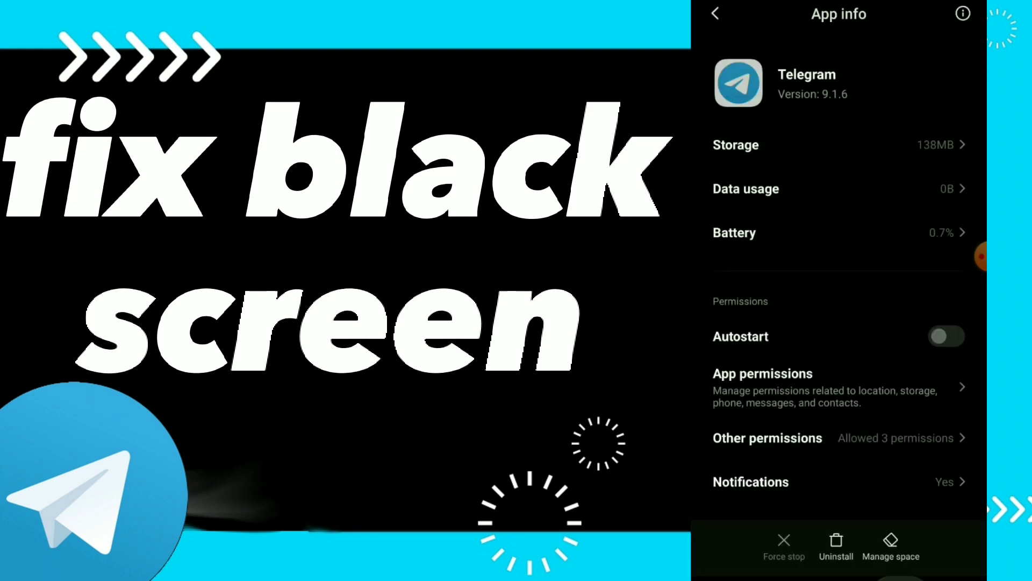